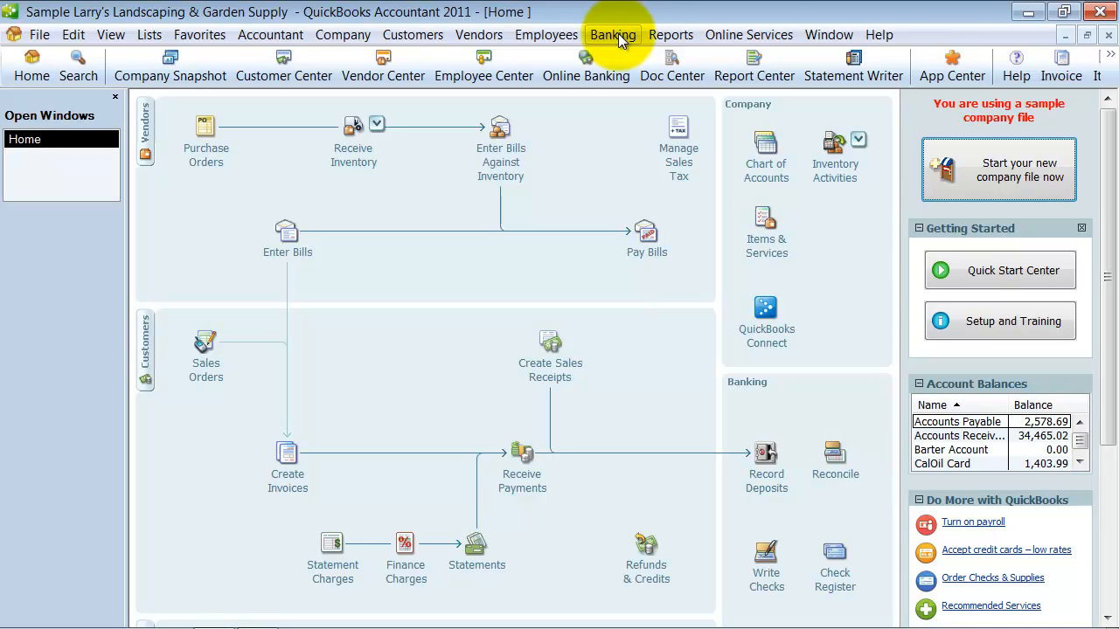
# Step: Open the Transfer Funds form from the Banking menu
pyautogui.click(612, 34)
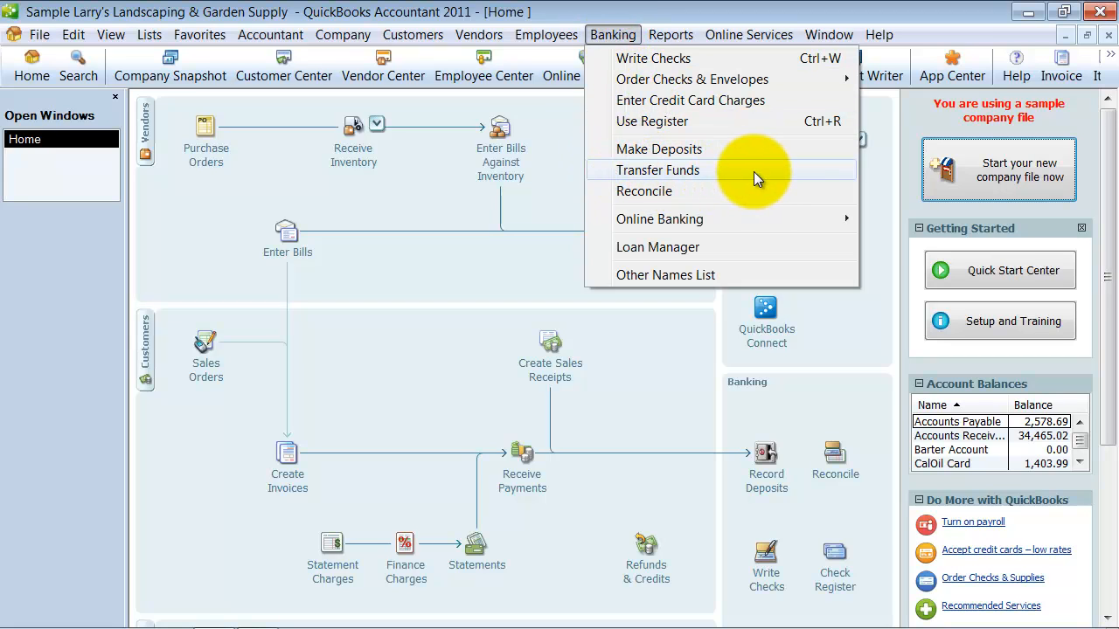
pyautogui.click(658, 170)
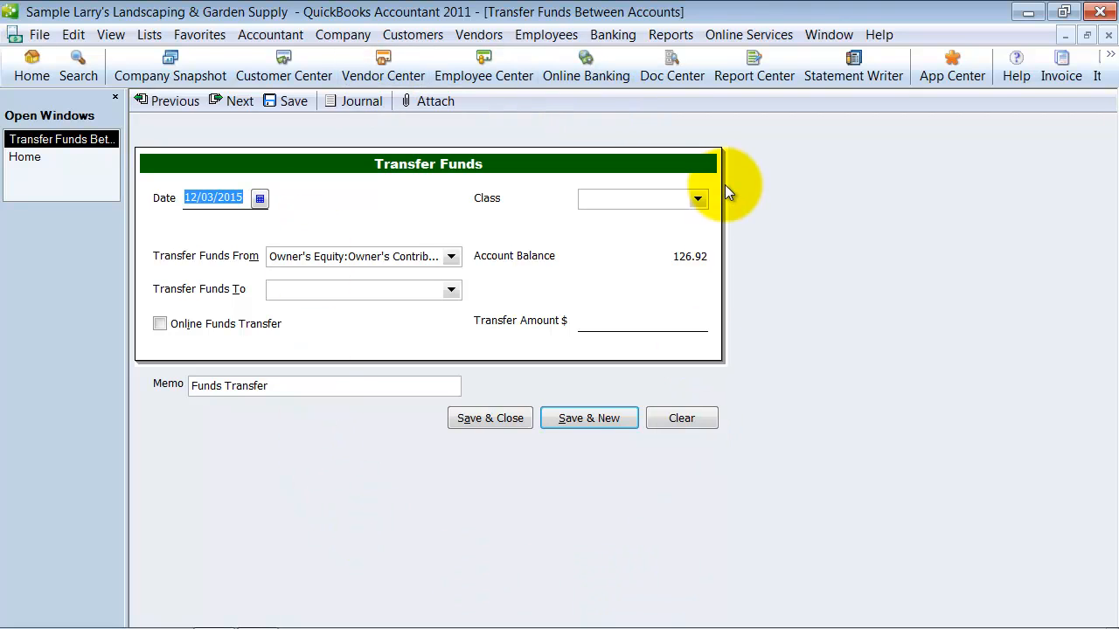
pyautogui.moveTo(463, 210)
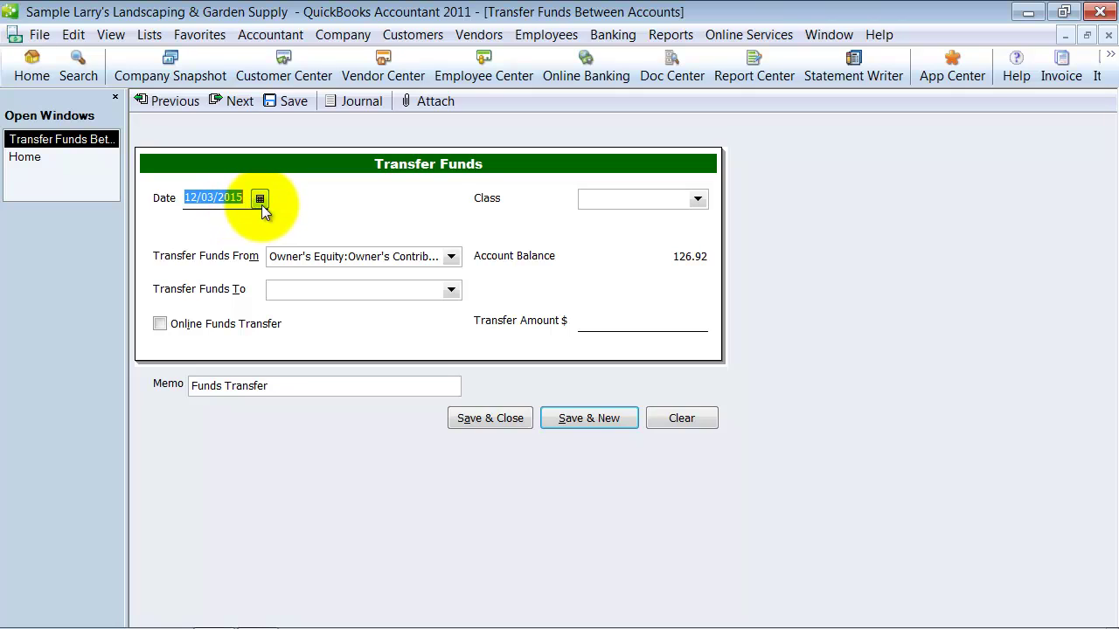
# Step: Save a 12/15/2015 transfer from Checking to Savings, confirming the online-transfer warning
pyautogui.write('12/15/2015')
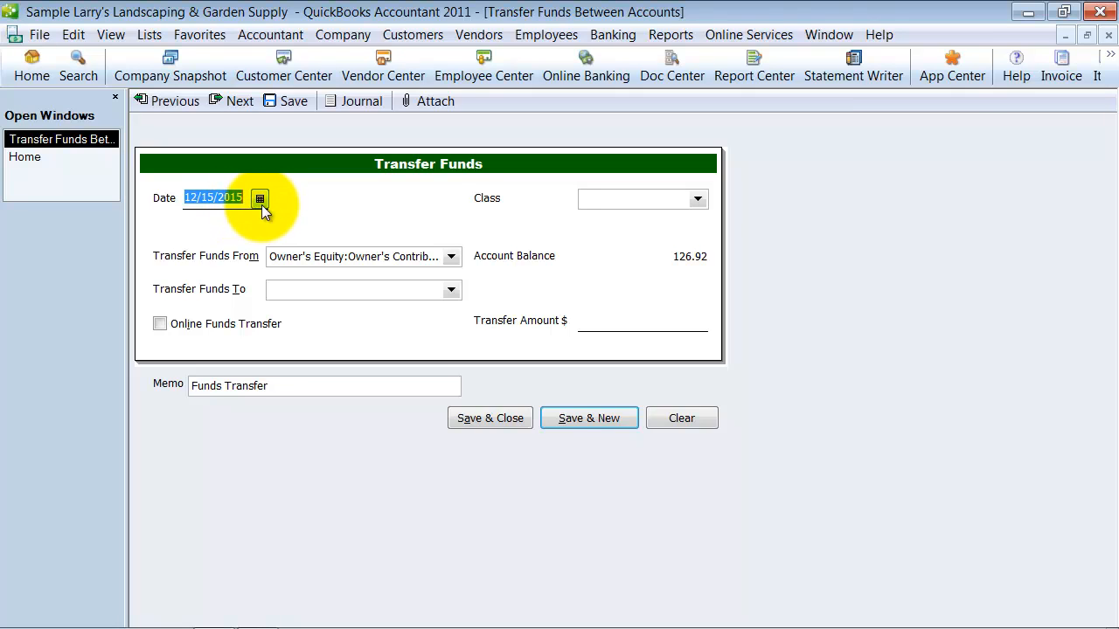
pyautogui.click(359, 256)
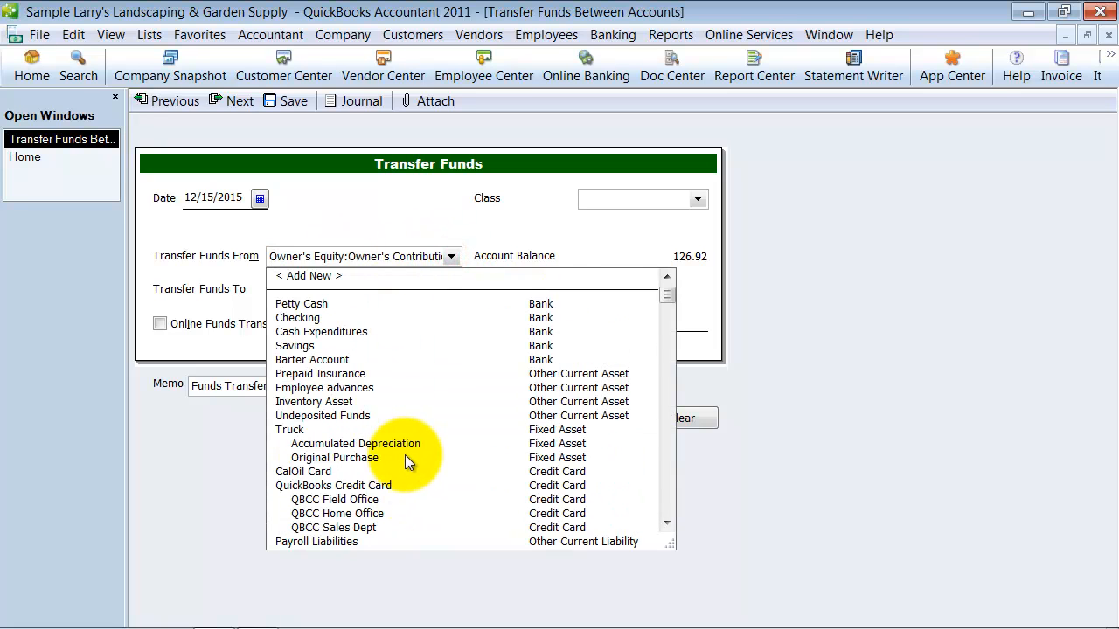
pyautogui.click(297, 317)
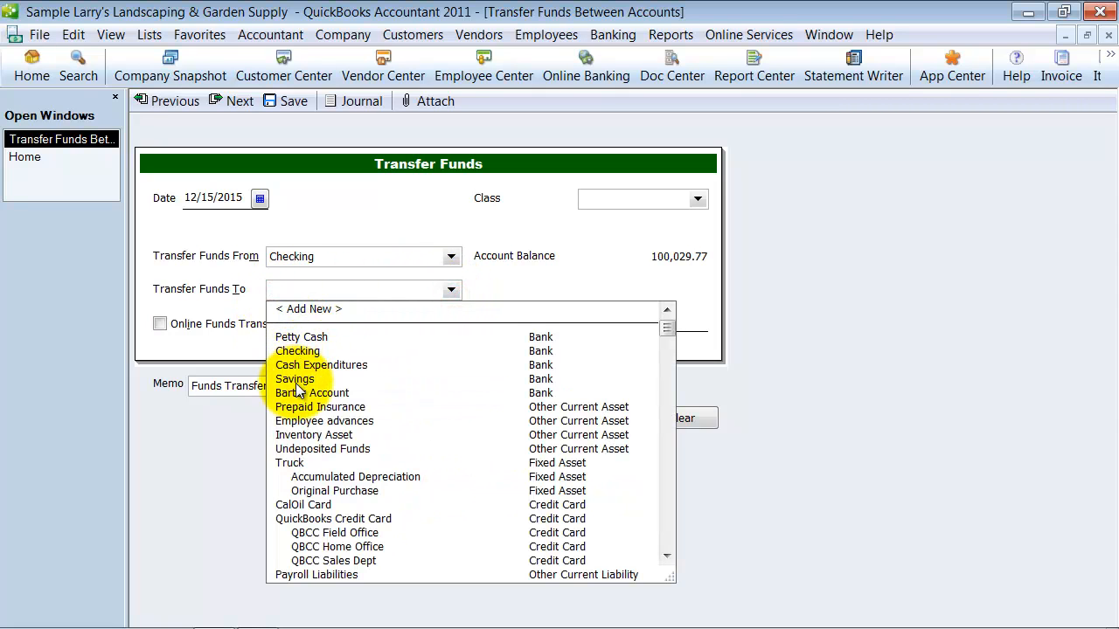
pyautogui.click(295, 379)
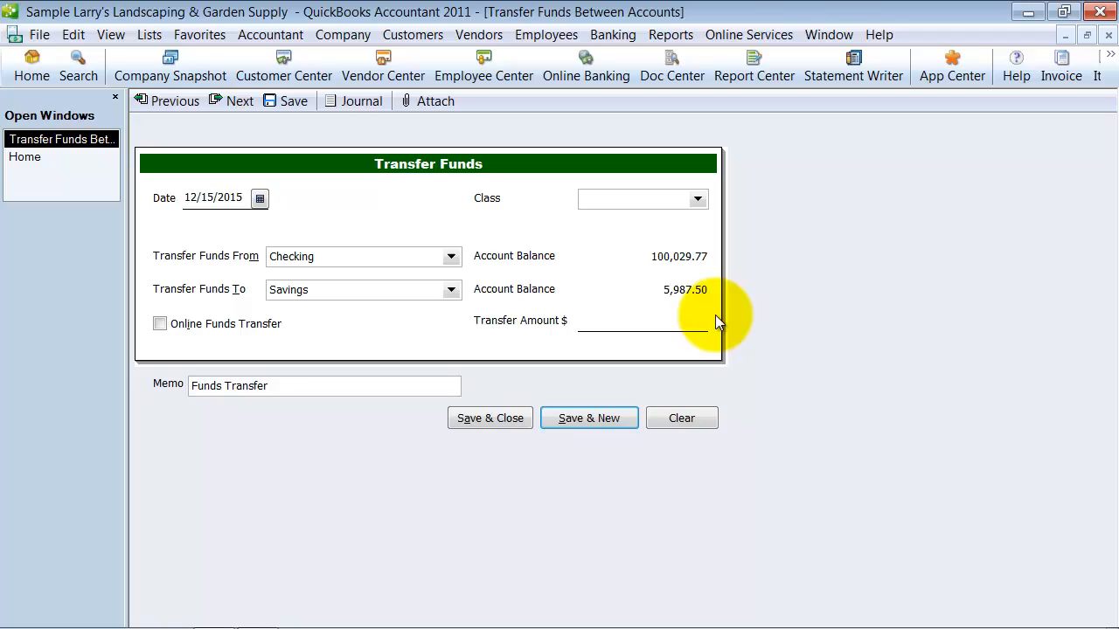
pyautogui.moveTo(815, 471)
pyautogui.write('50,000')
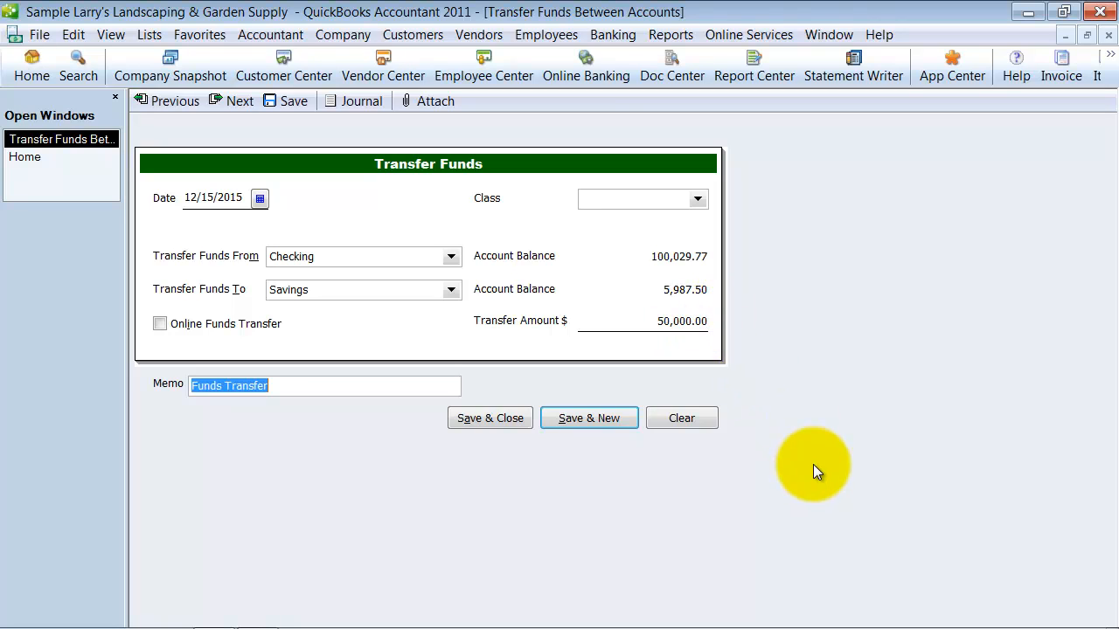
pyautogui.moveTo(341, 424)
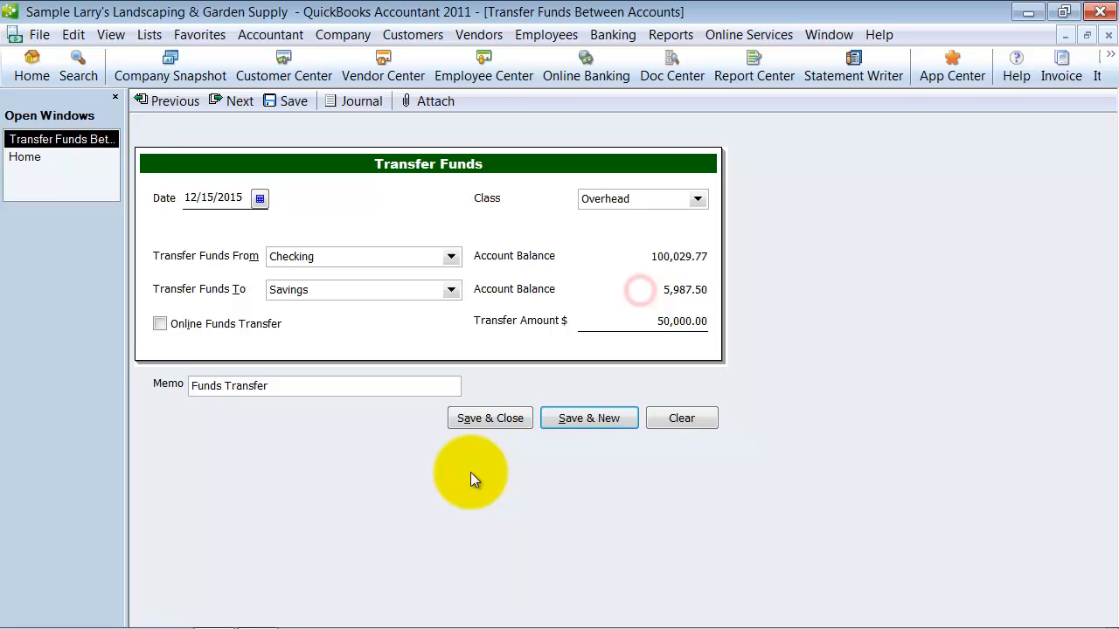
pyautogui.click(490, 418)
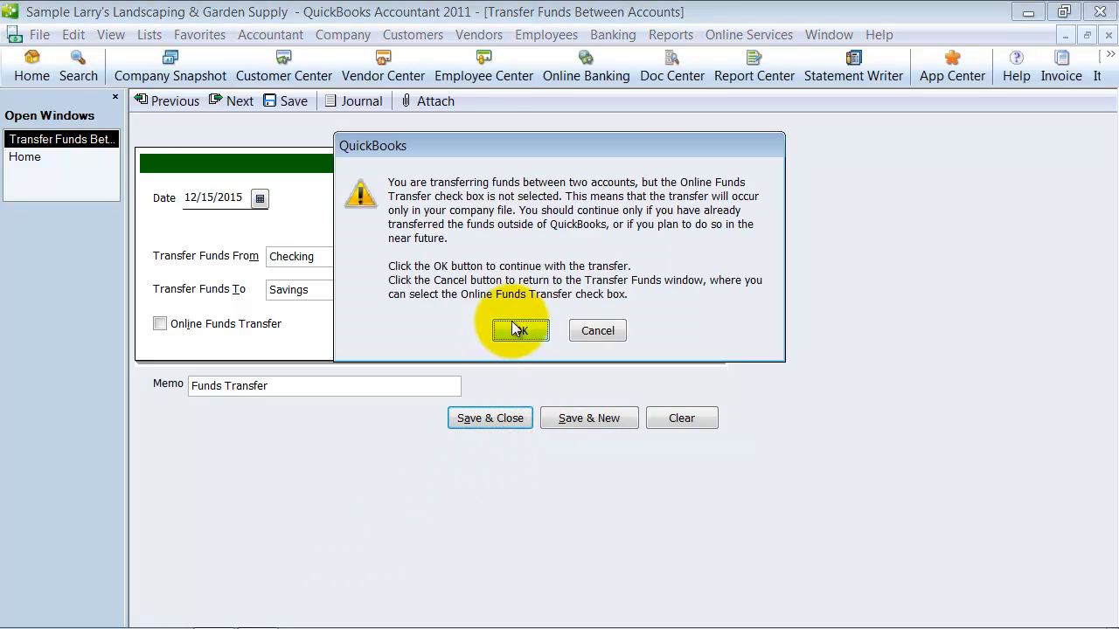
pyautogui.click(520, 331)
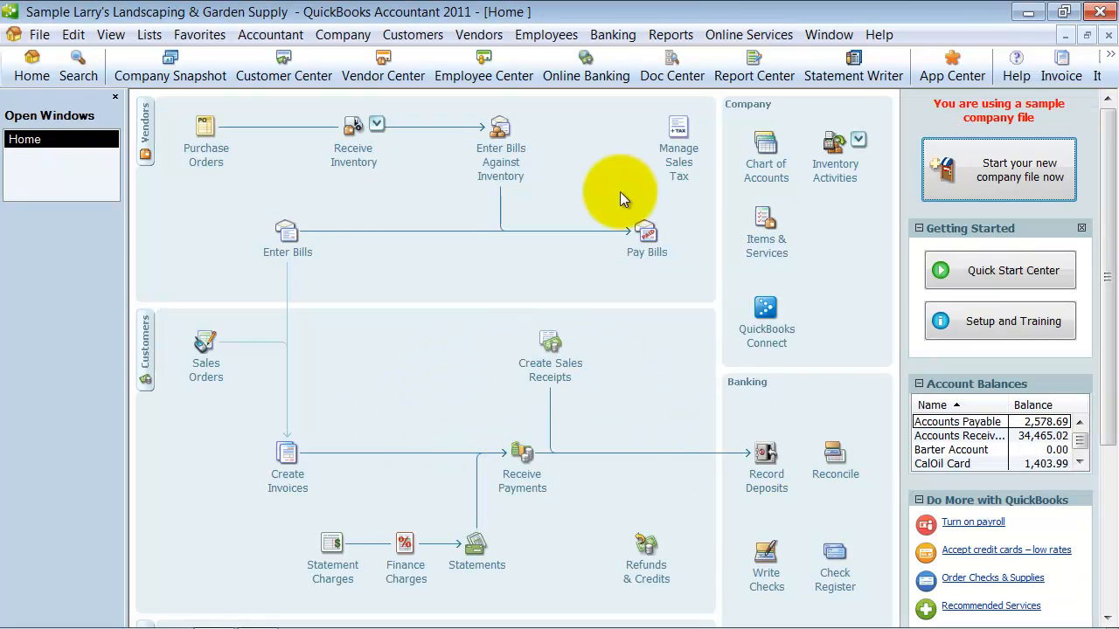
pyautogui.moveTo(402, 105)
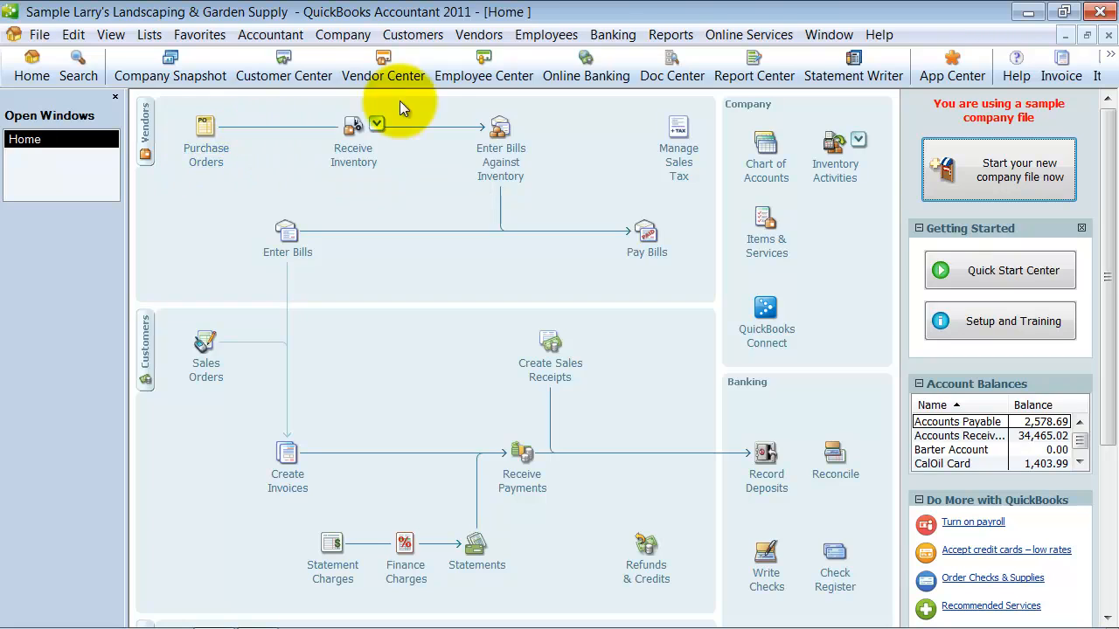
pyautogui.moveTo(811, 571)
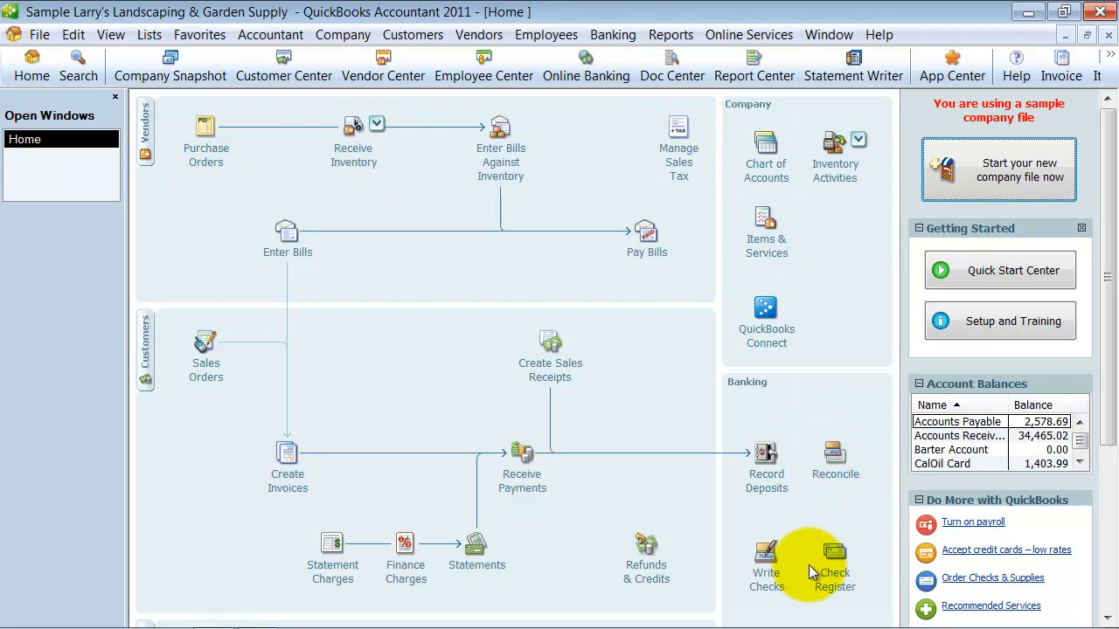
# Step: View the Checking account register showing the $50,000.00 transfer to Savings
pyautogui.click(834, 552)
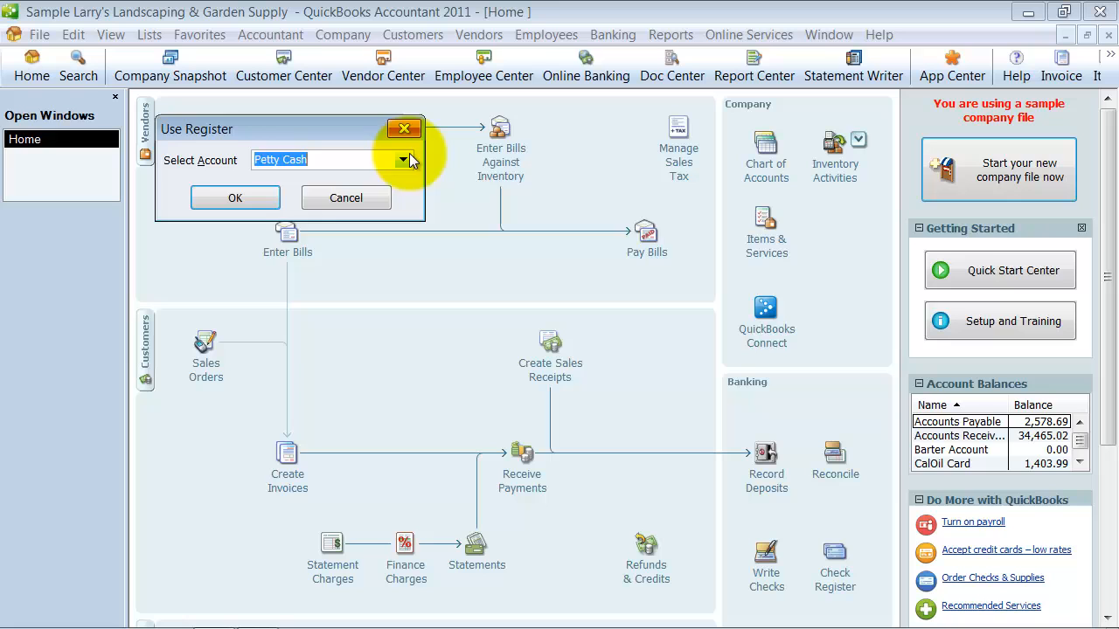
pyautogui.click(235, 197)
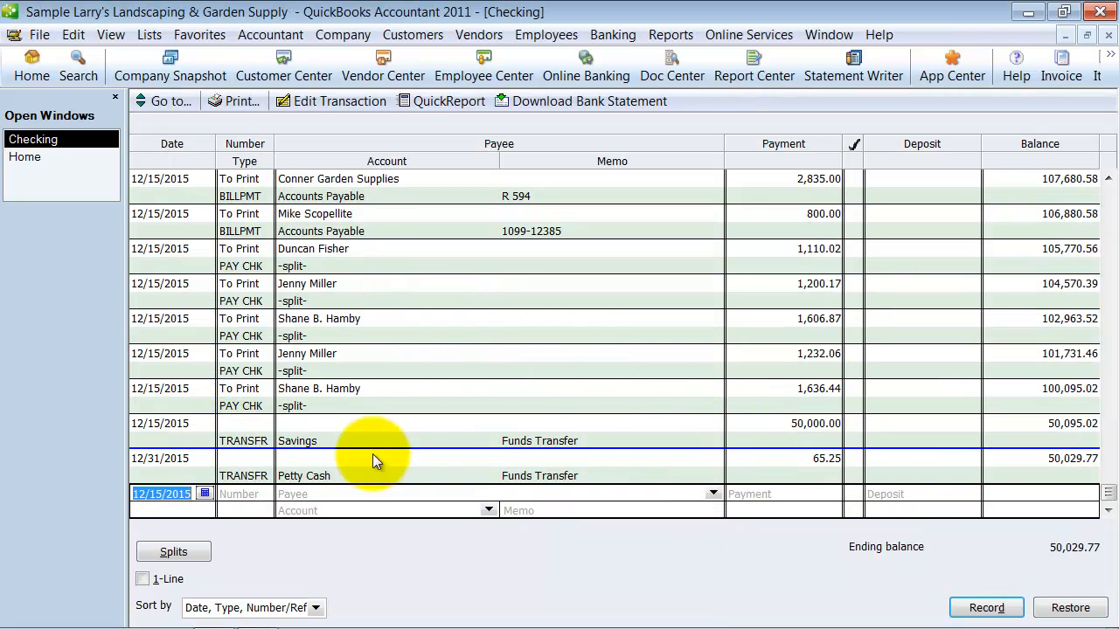
pyautogui.moveTo(788, 429)
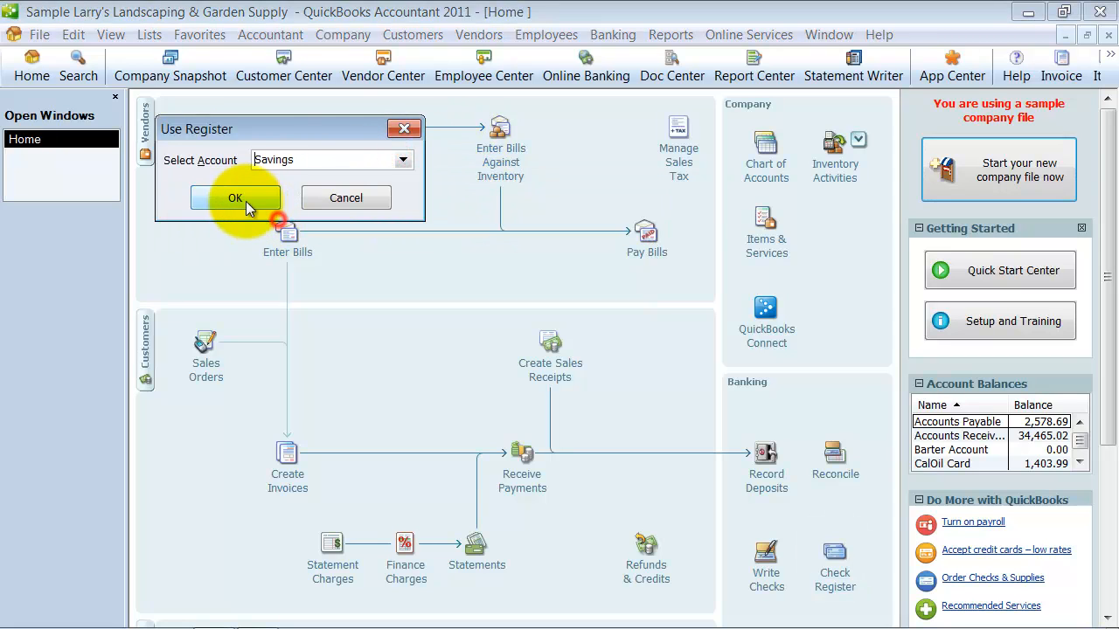
# Step: Switch to the Savings register to see the $50,000.00 deposit from Checking
pyautogui.click(234, 197)
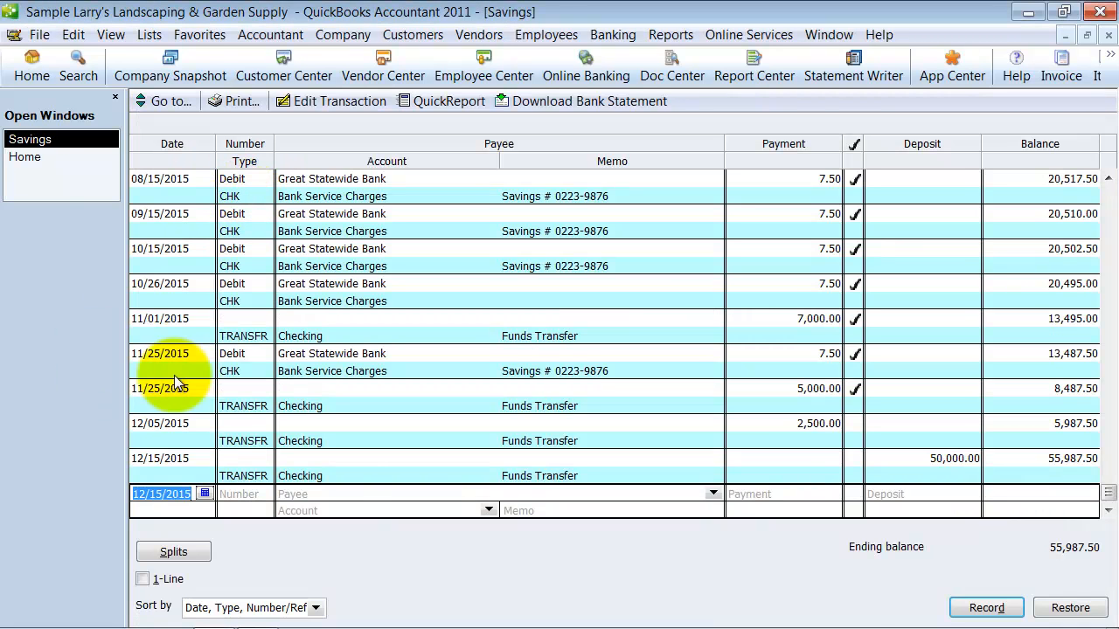
pyautogui.moveTo(179, 475)
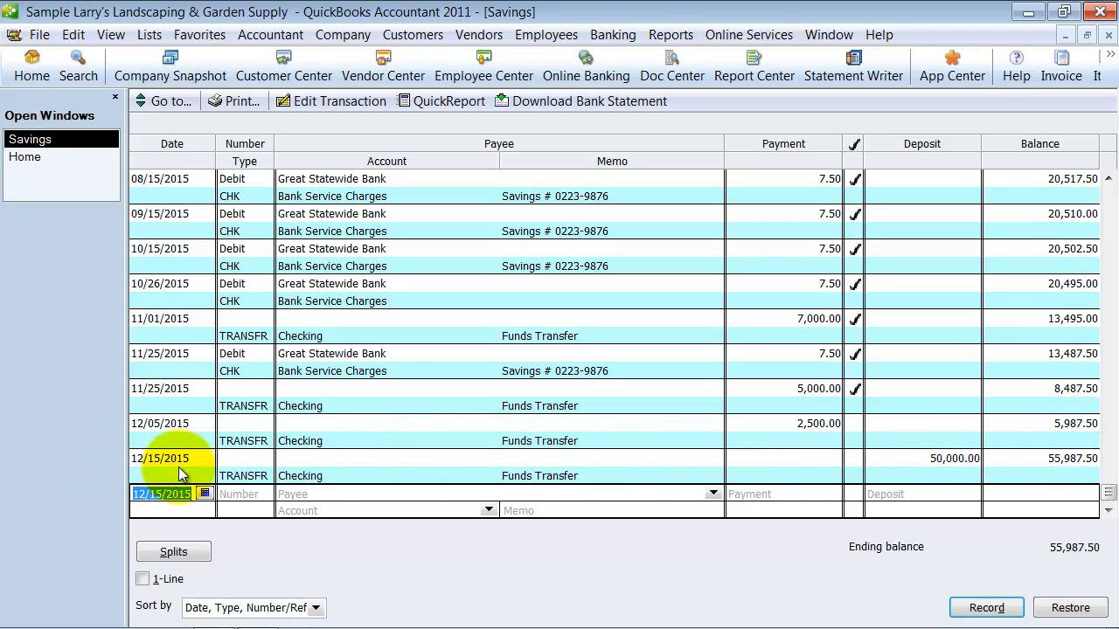